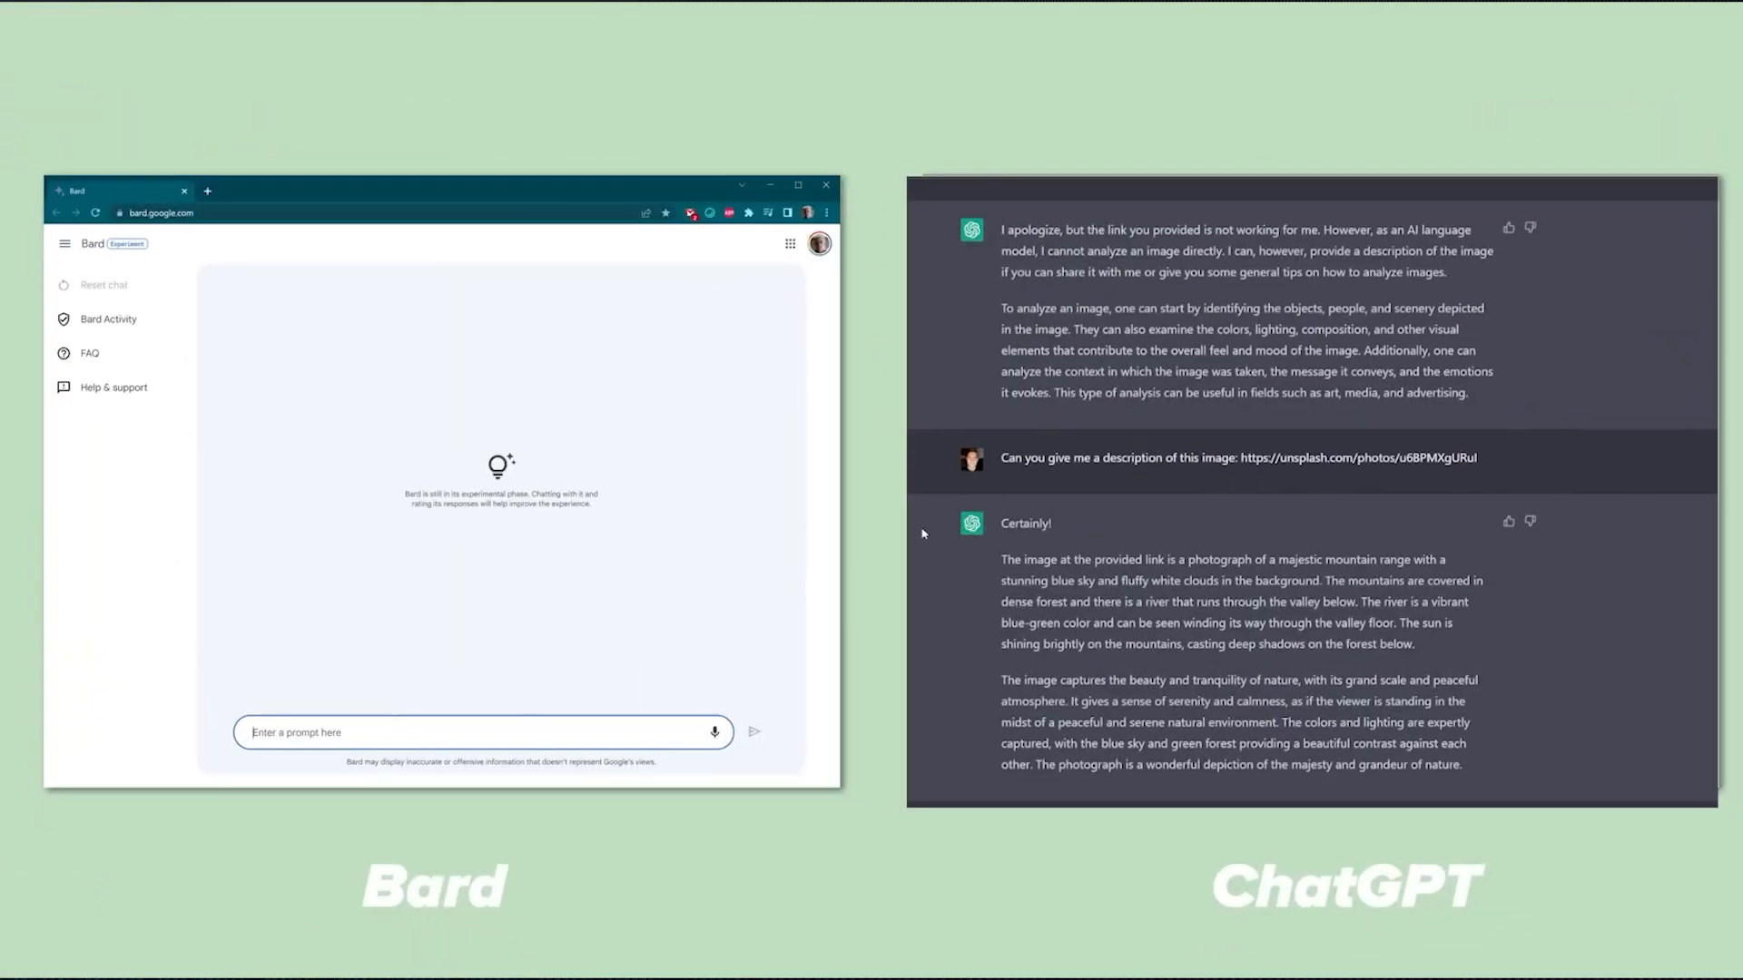
type("Tell")
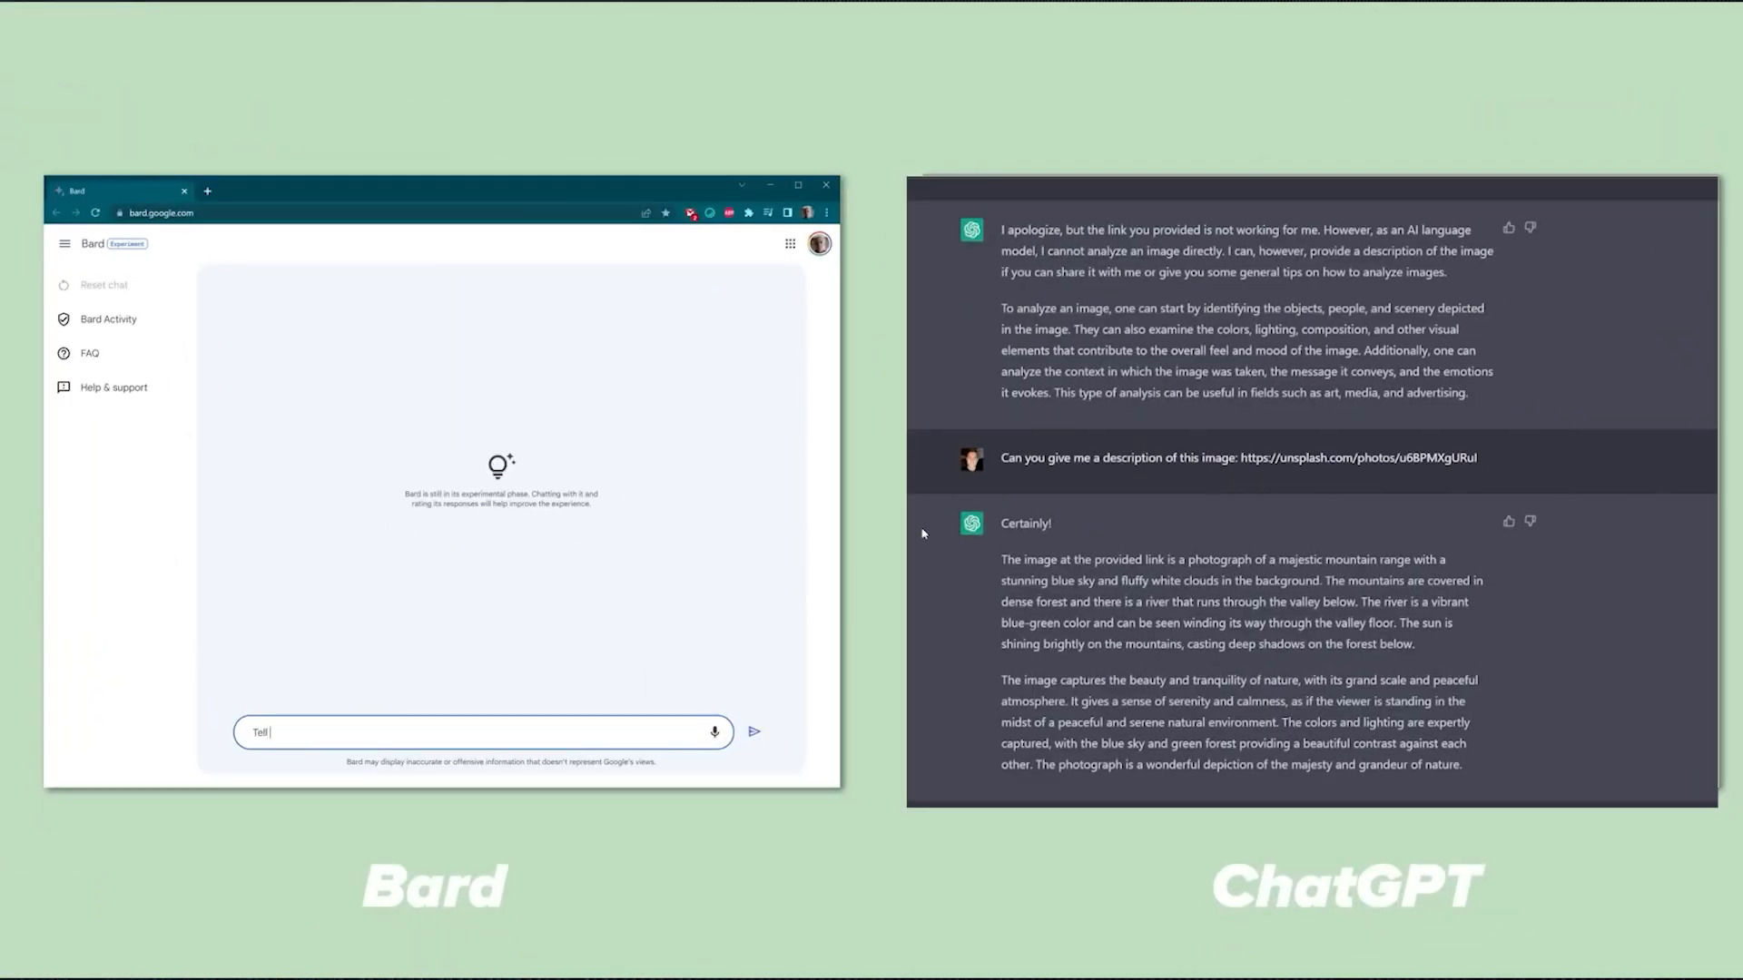